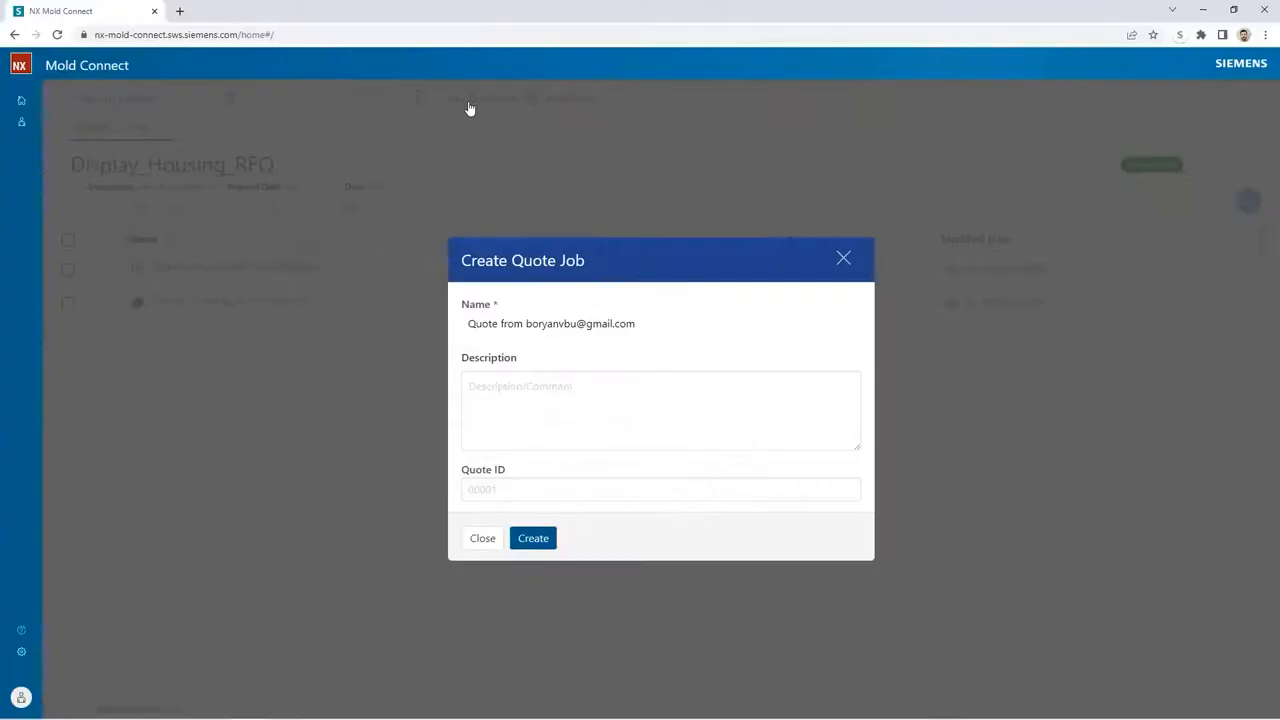
# Step: Create the quote job described 'Quotation for display housing mold tooling' with quote ID 234
pyautogui.write('Quotation for display housing mold tooling')
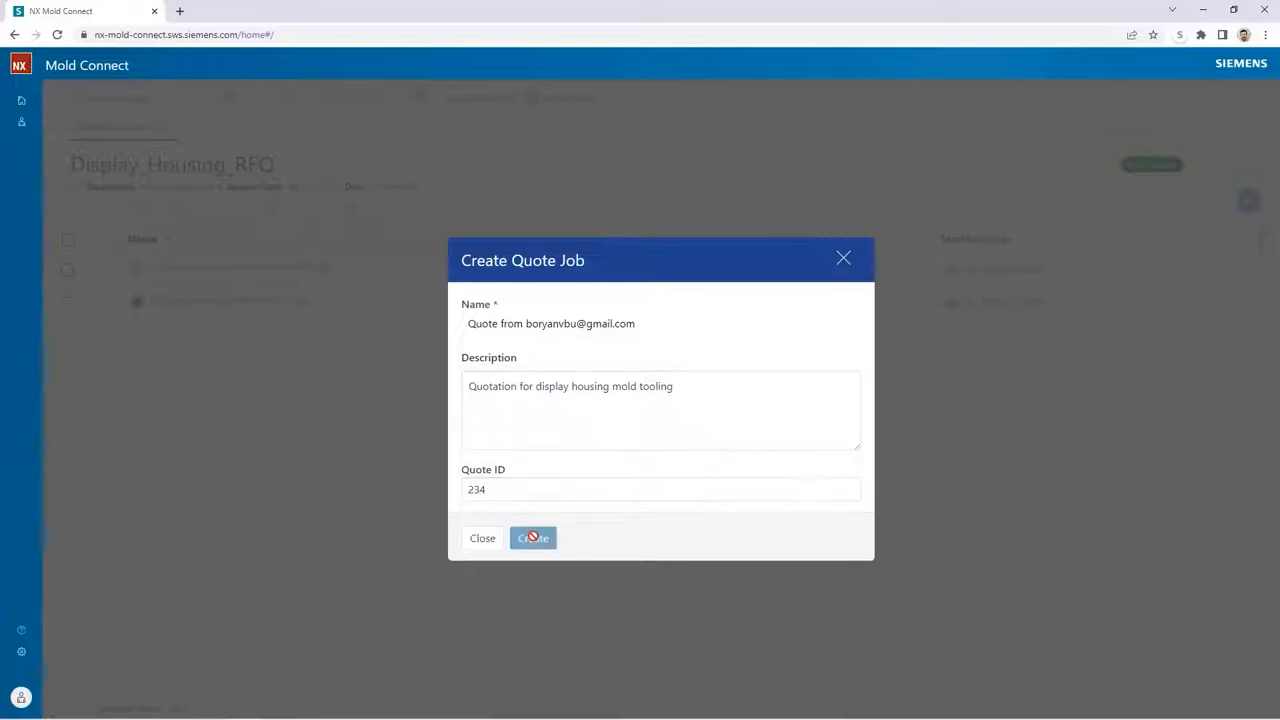
pyautogui.click(533, 538)
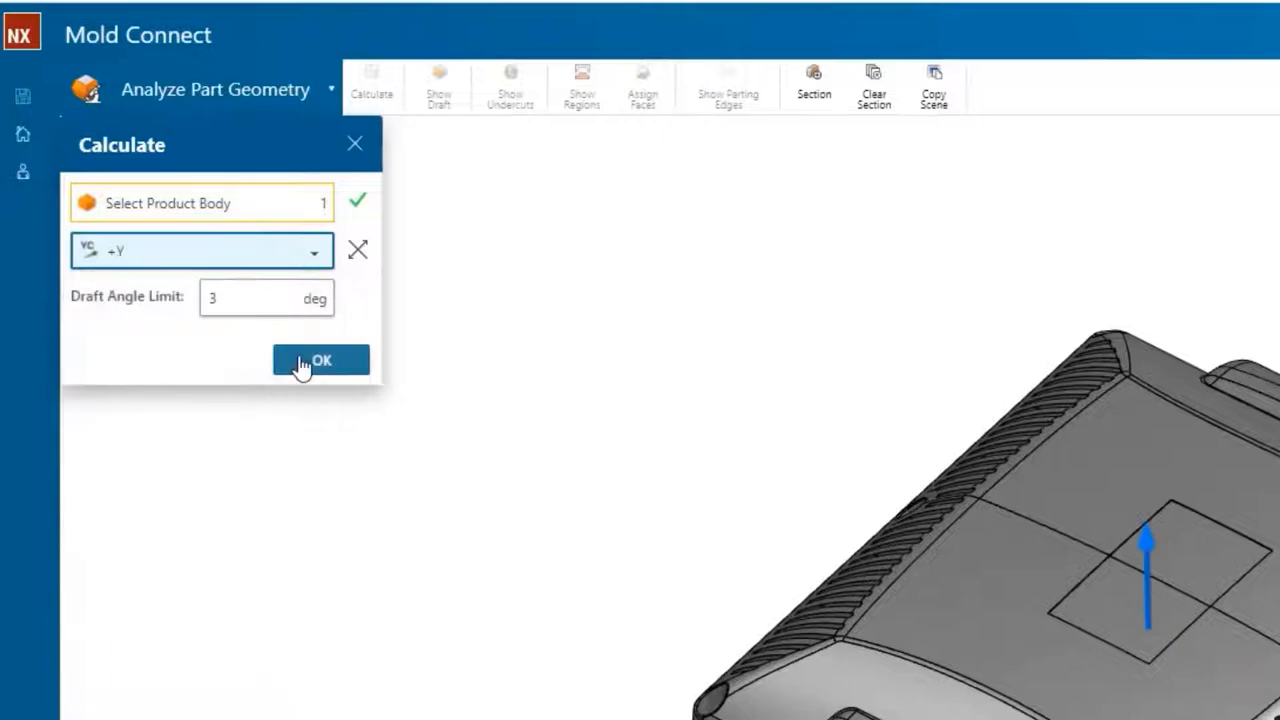
# Step: Calculate the product body for +Y pull direction and a 3-degree draft limit
pyautogui.click(320, 360)
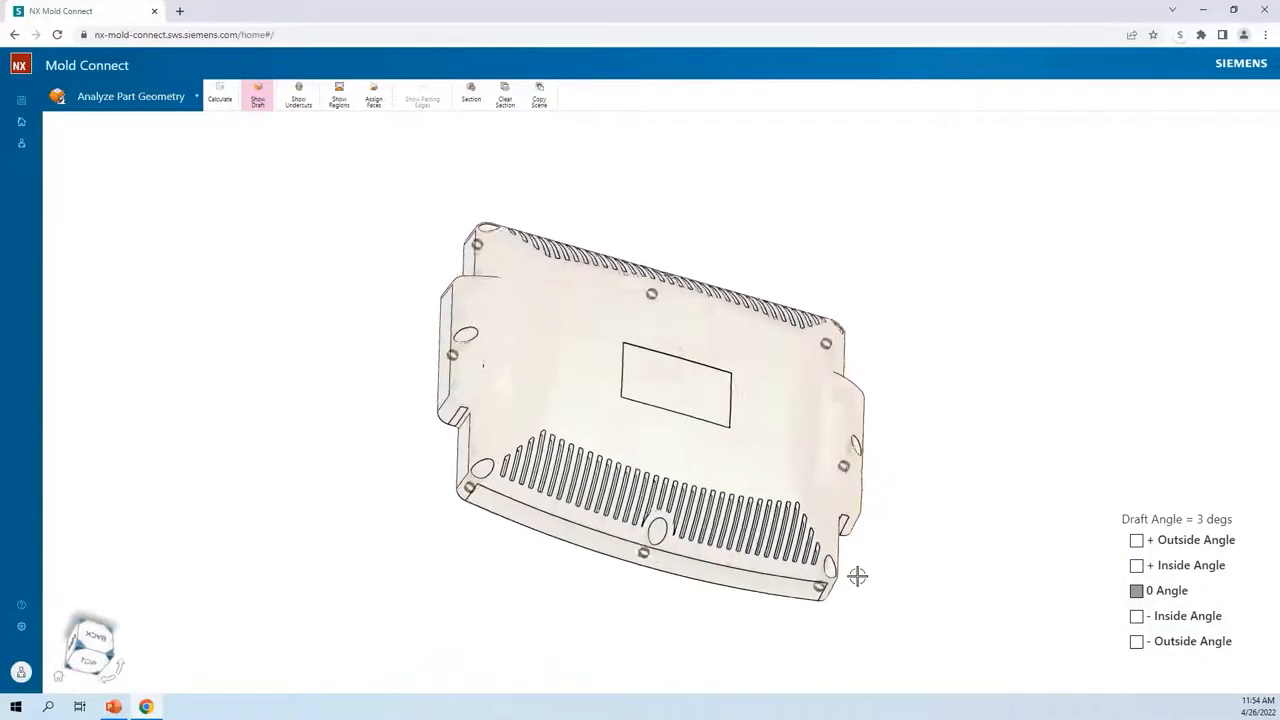
# Step: Rotate the display housing to inspect its 3-degree draft analysis colours
pyautogui.moveTo(858, 575); pyautogui.dragTo(380, 285)
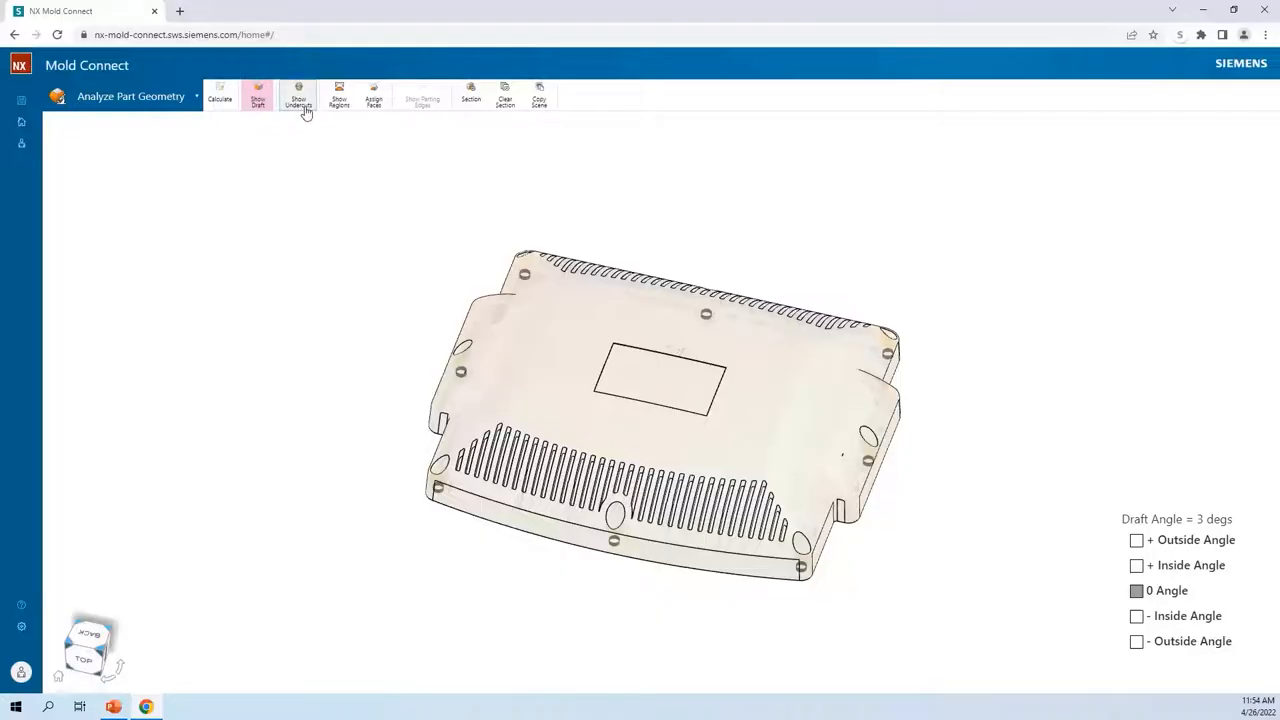
# Step: Show undercut areas, then colour the part by cavity and core regions
pyautogui.click(297, 95)
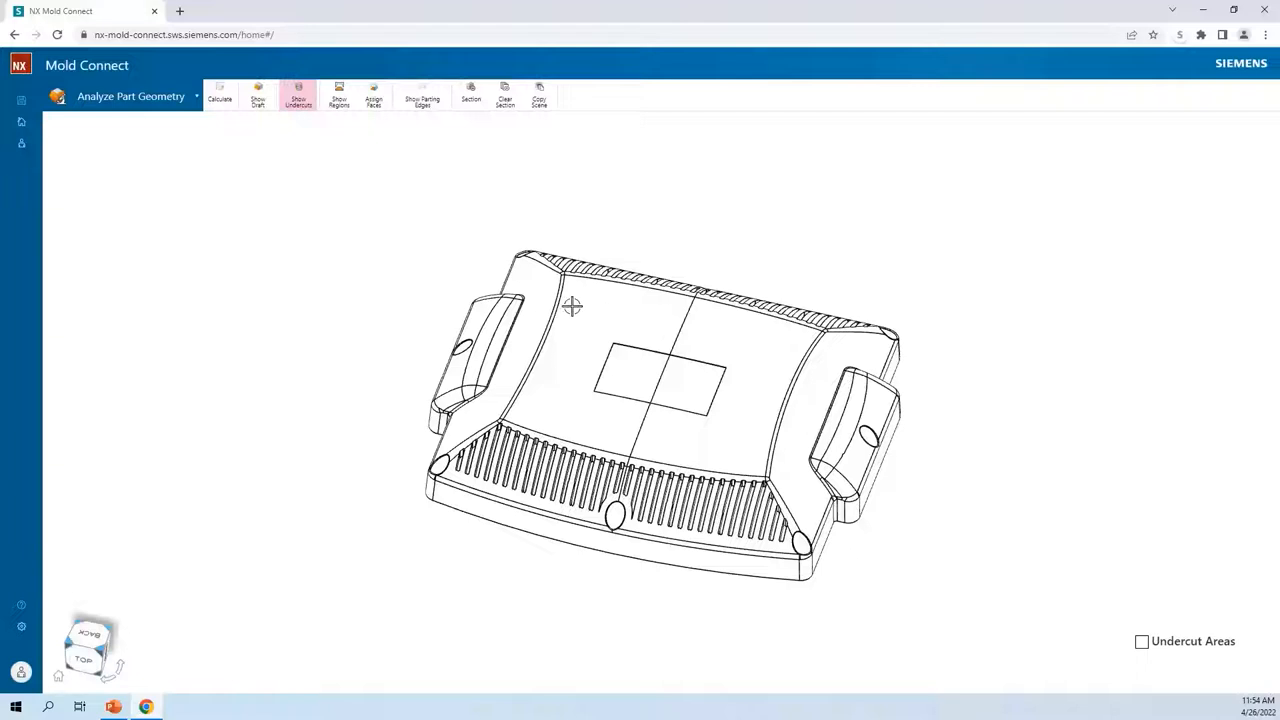
pyautogui.moveTo(790, 421)
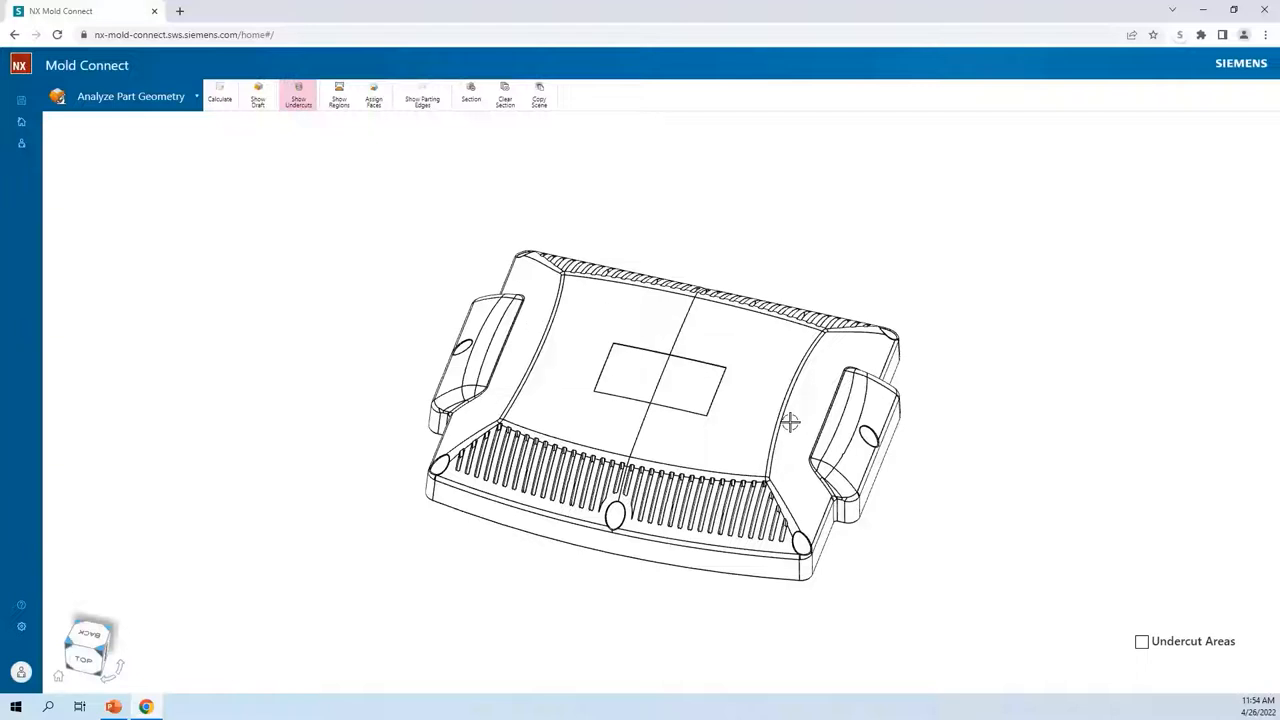
pyautogui.moveTo(387, 170)
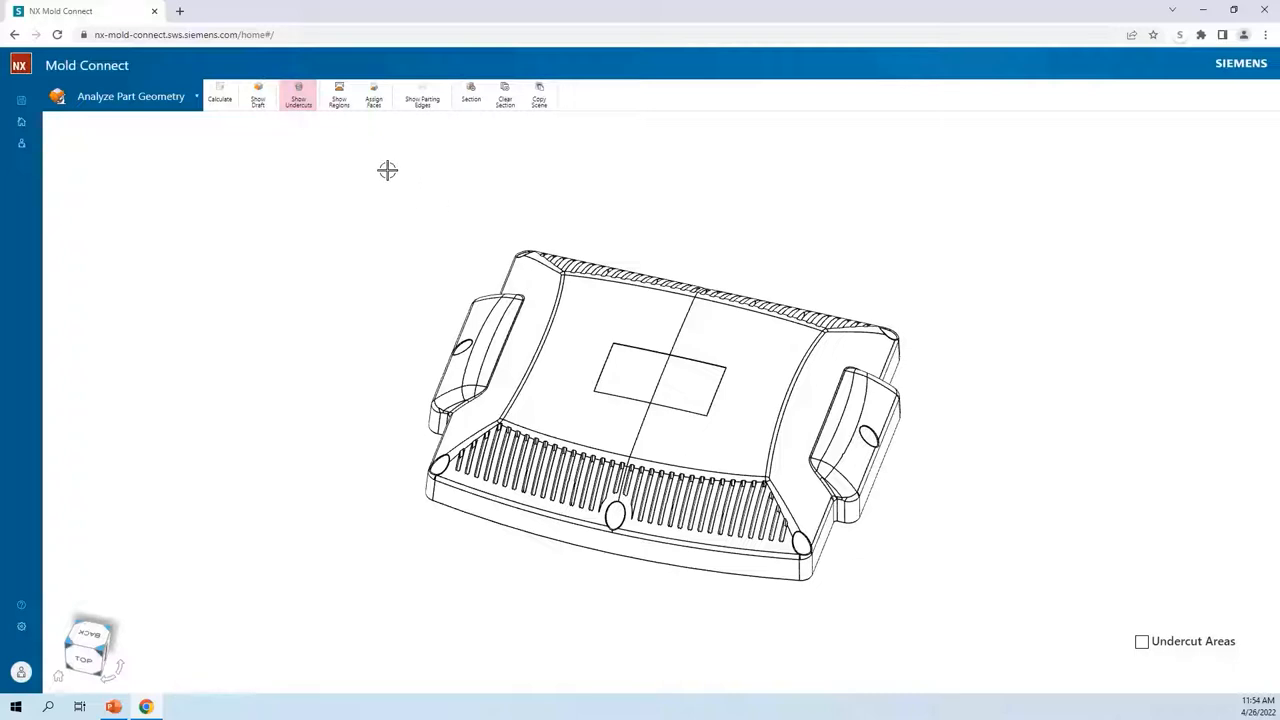
pyautogui.click(339, 95)
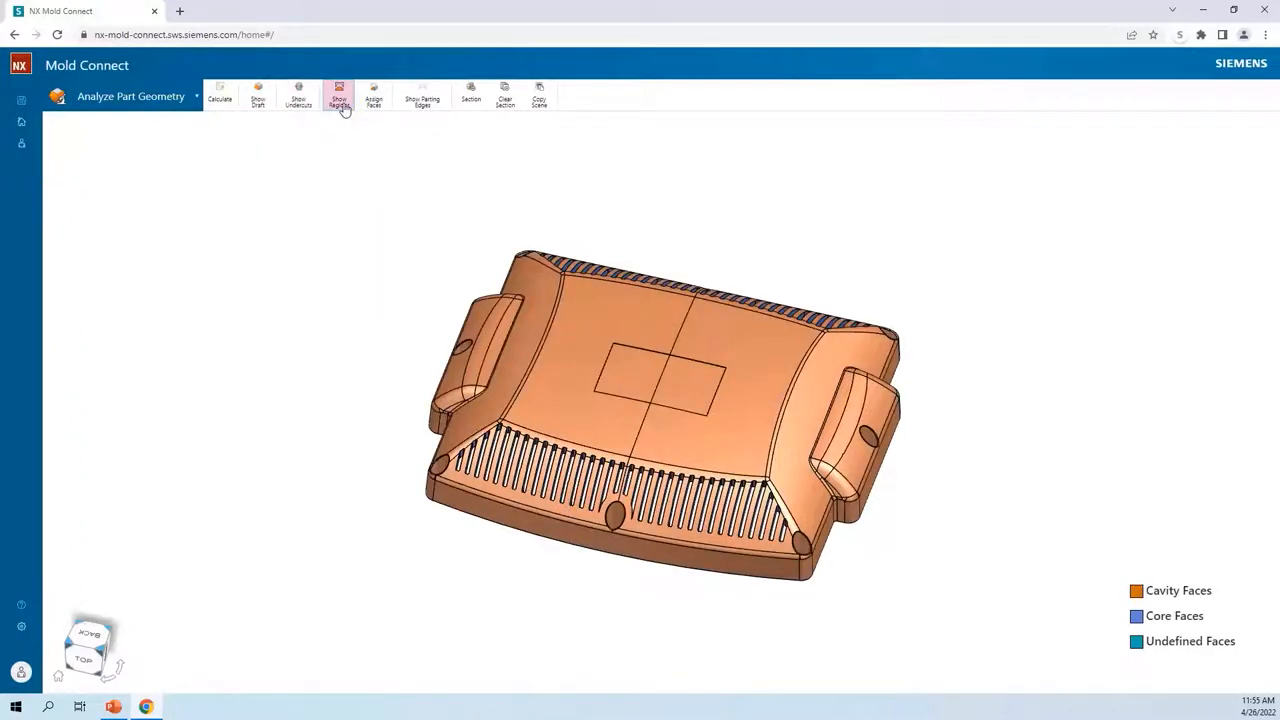